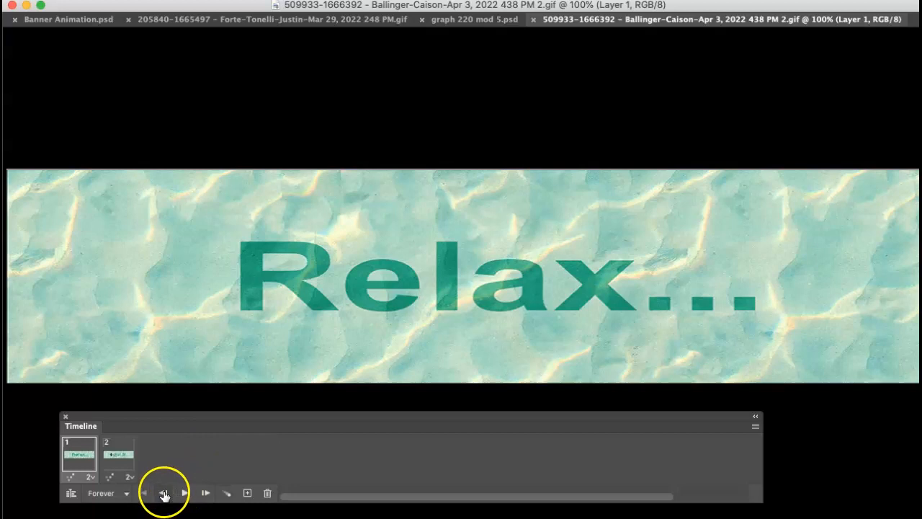
# Step: Preview the two-frame banner, stepping between the Relax and Amethyst Bay frames, then stop playback
pyautogui.click(165, 493)
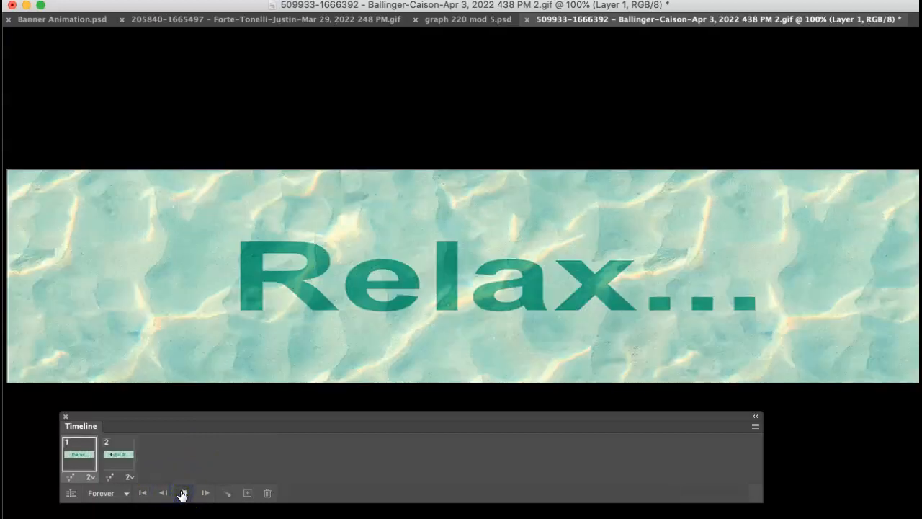
pyautogui.click(181, 493)
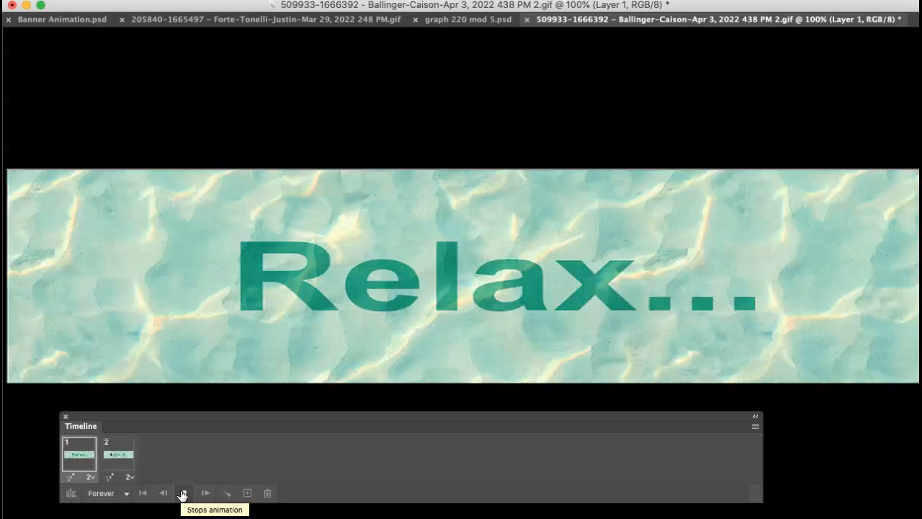
pyautogui.click(205, 493)
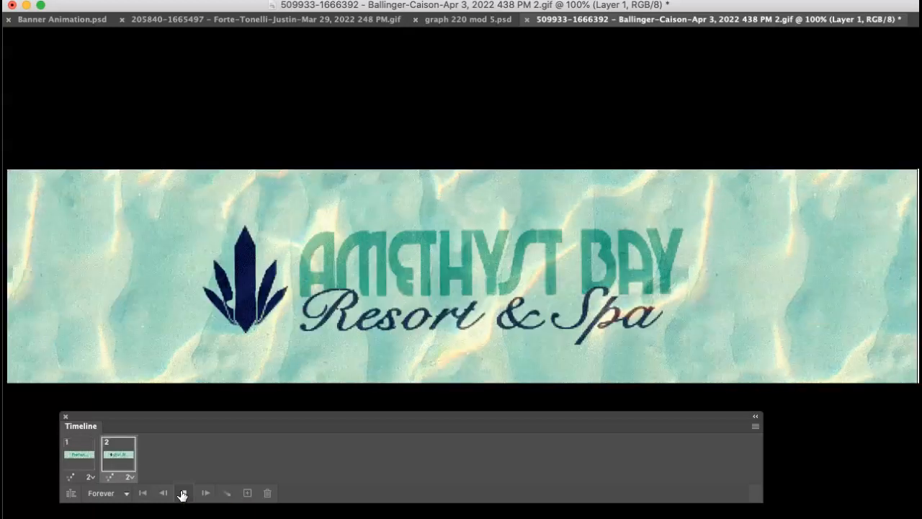
pyautogui.click(182, 493)
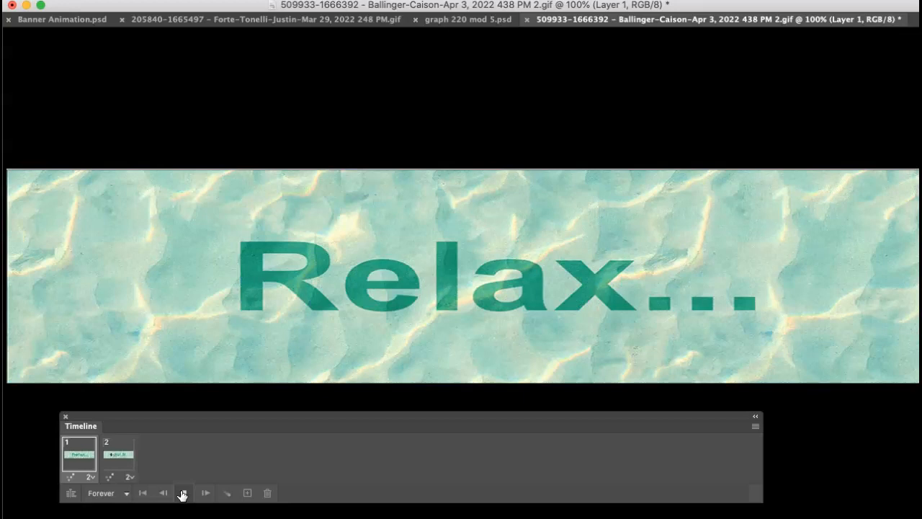
pyautogui.click(181, 492)
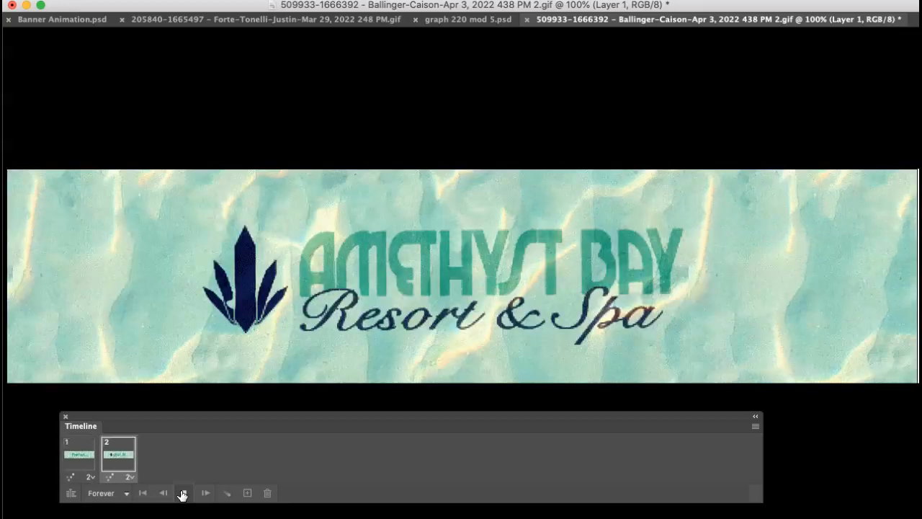
pyautogui.click(183, 492)
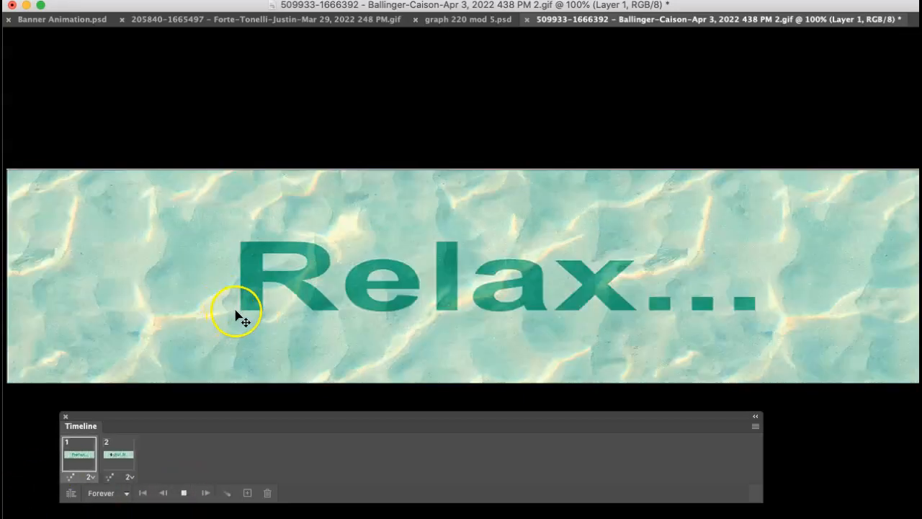
pyautogui.click(118, 453)
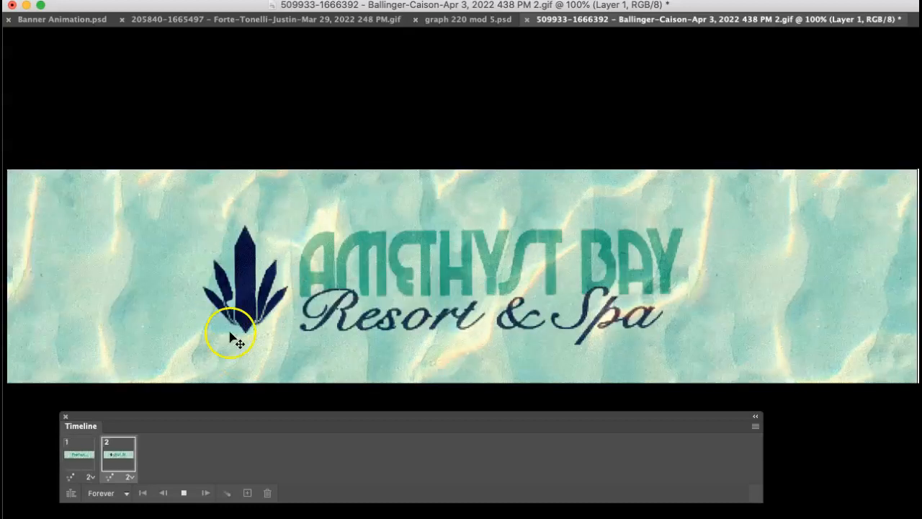
pyautogui.click(78, 454)
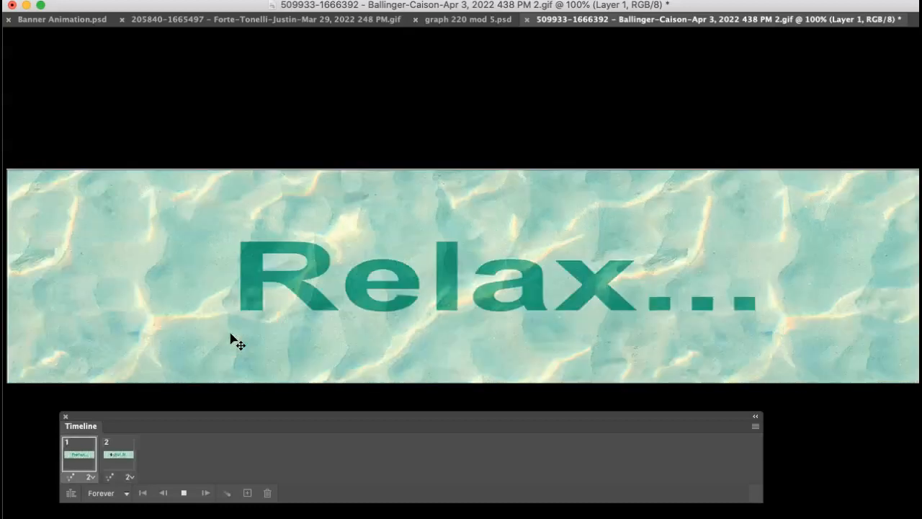
pyautogui.click(118, 450)
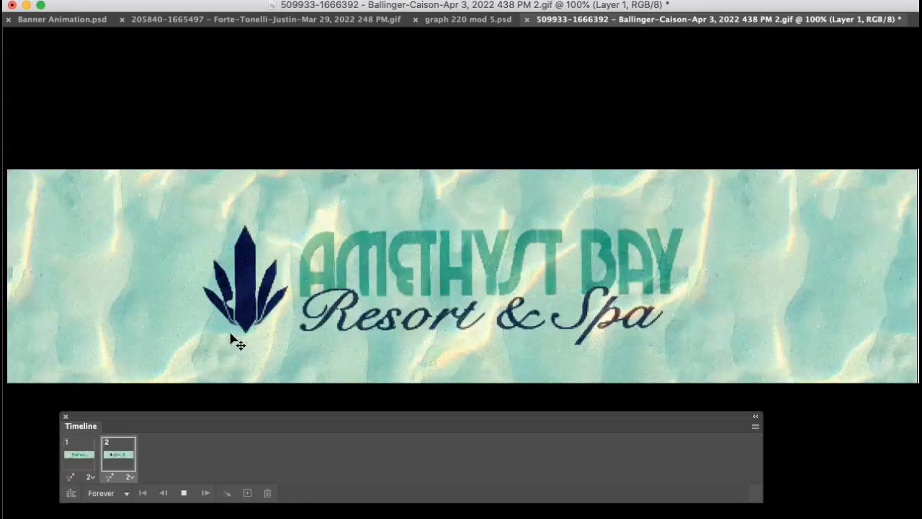
pyautogui.click(78, 453)
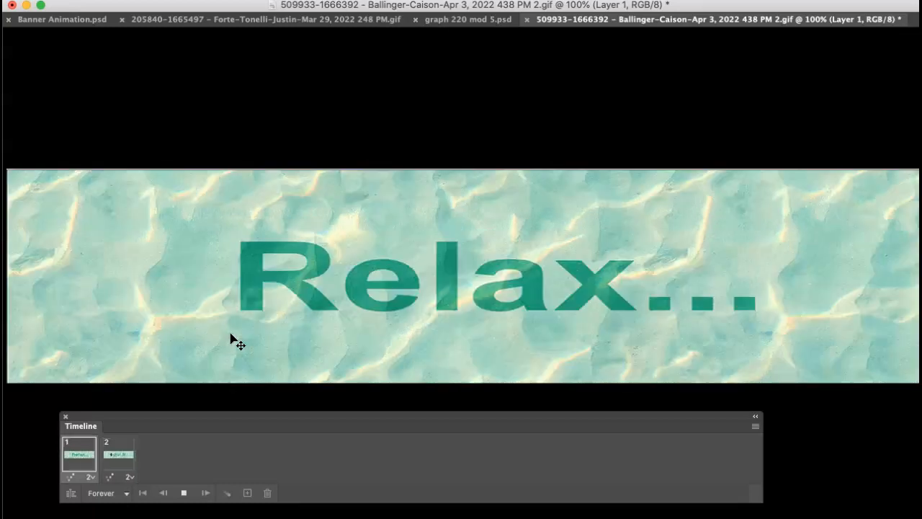
pyautogui.click(118, 452)
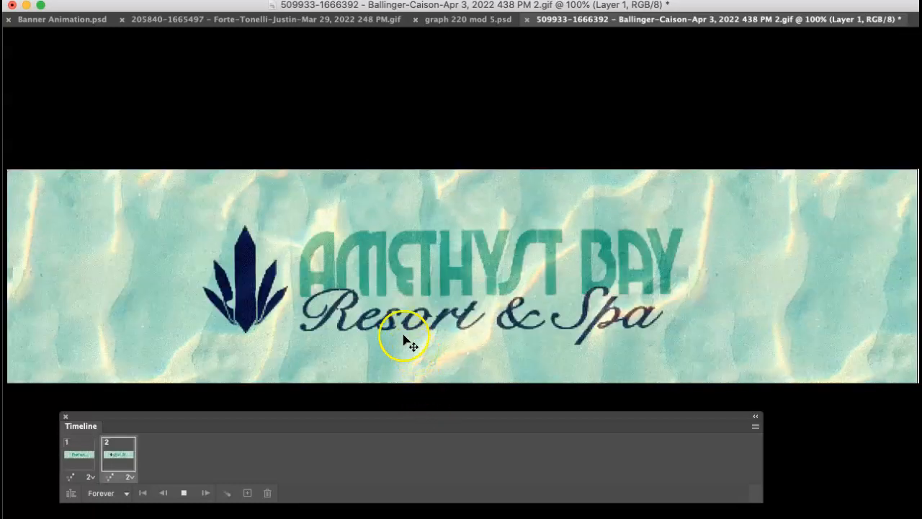
pyautogui.click(78, 453)
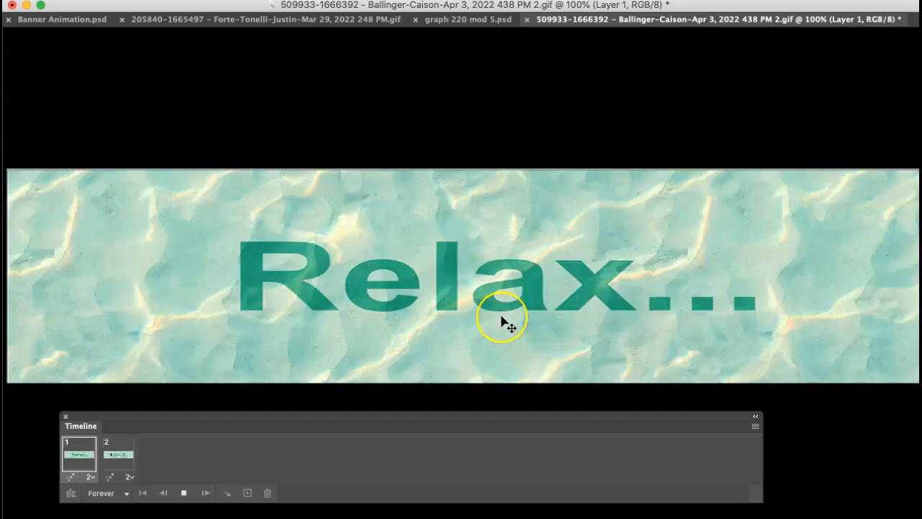
pyautogui.click(118, 454)
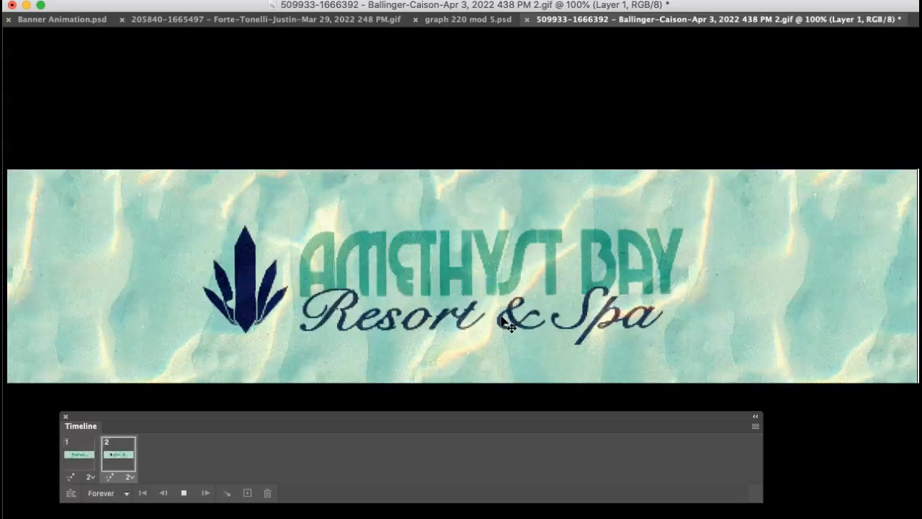
pyautogui.click(78, 450)
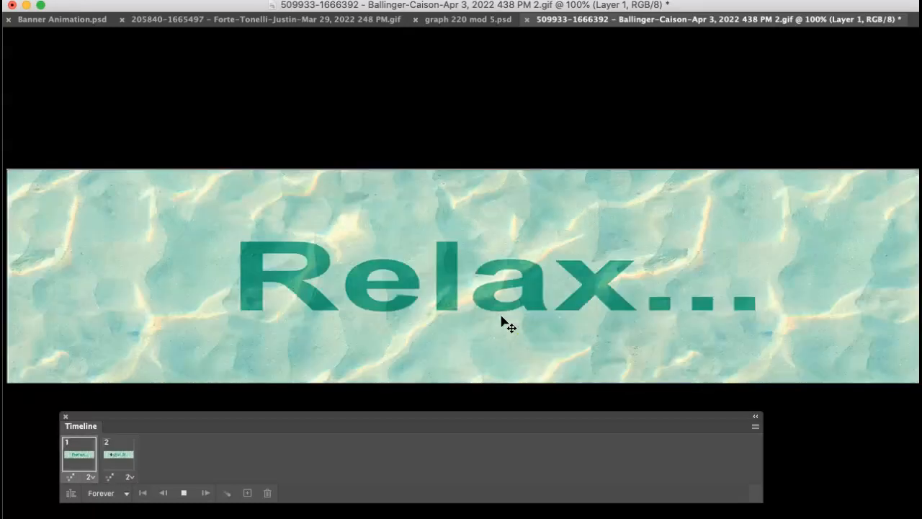
pyautogui.click(119, 454)
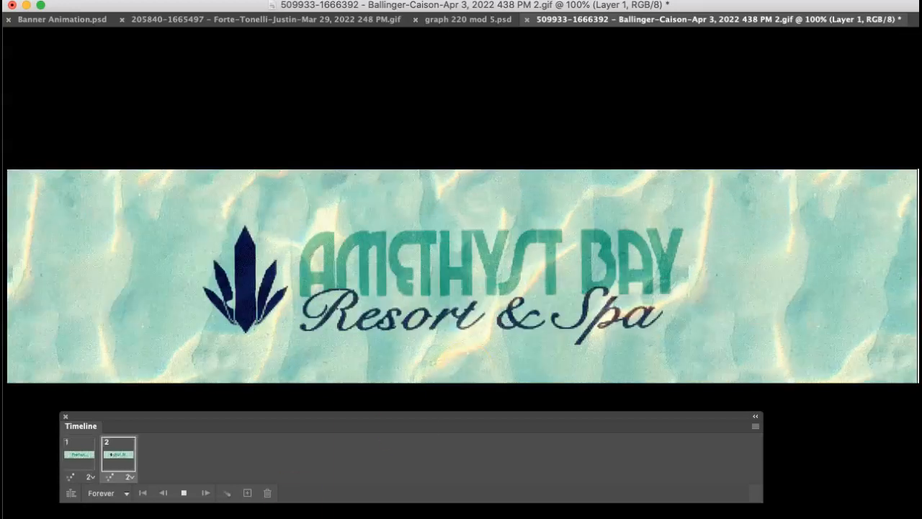
pyautogui.click(78, 453)
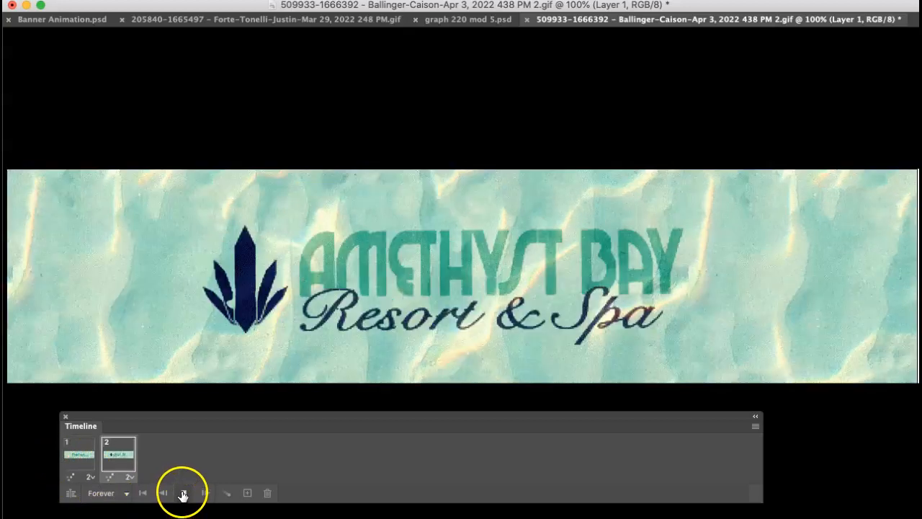
pyautogui.click(184, 493)
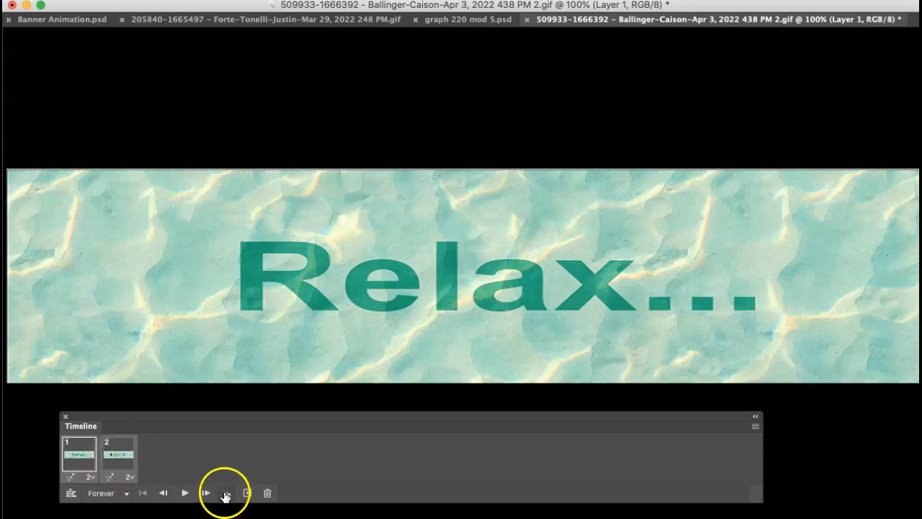
# Step: Tween the frames adding 5 frames, All Layers, with Position, Opacity and Effects enabled
pyautogui.click(226, 493)
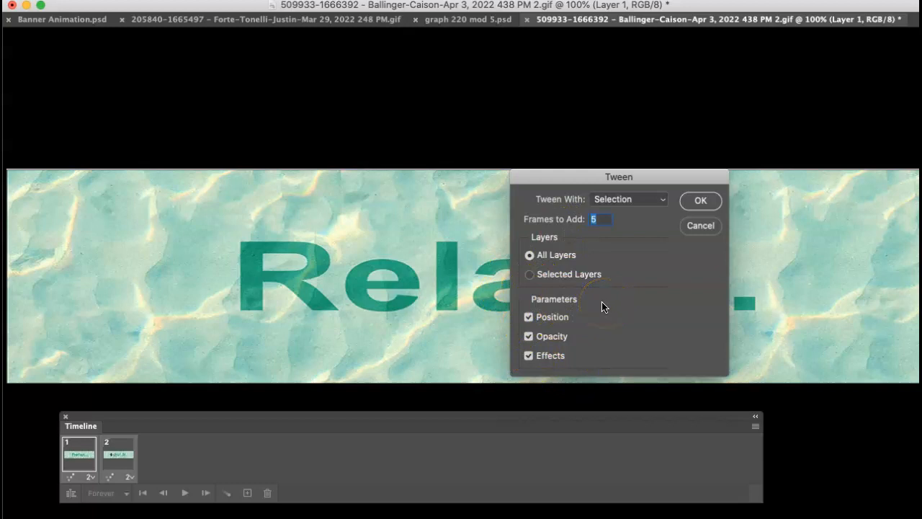
pyautogui.moveTo(582, 257)
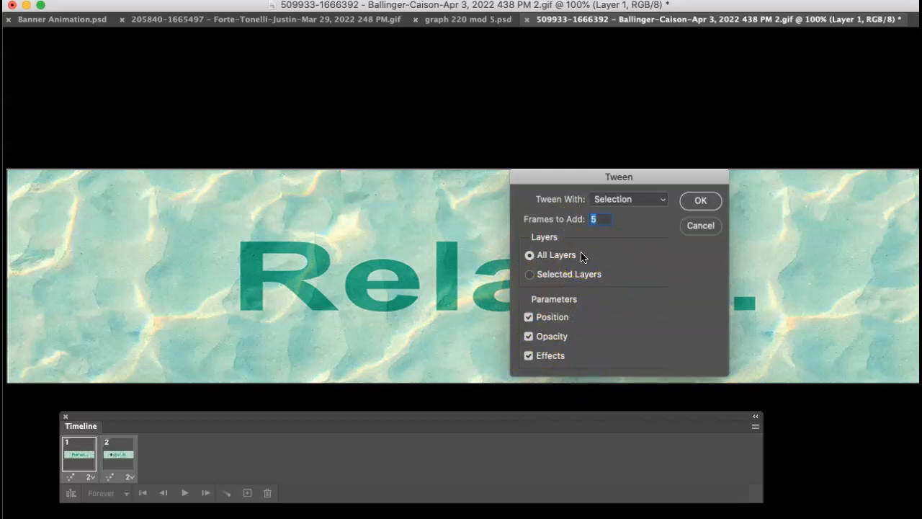
pyautogui.moveTo(633, 242)
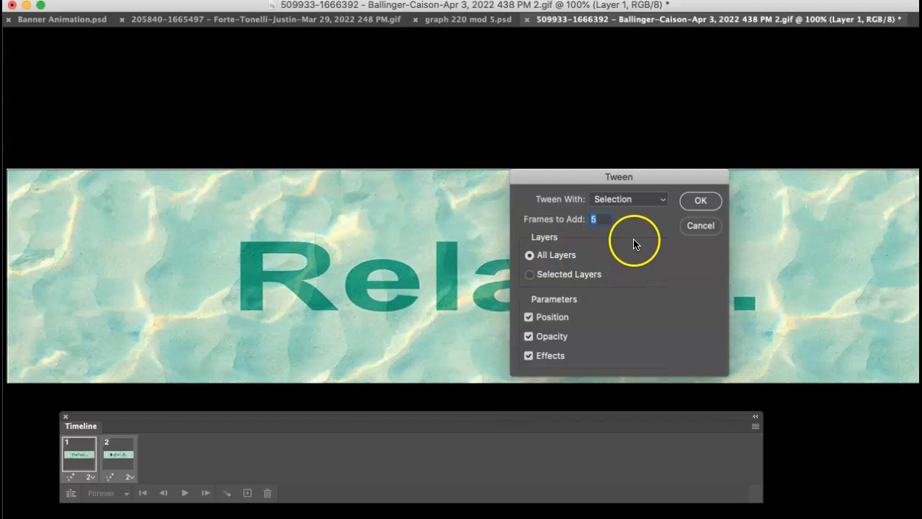
pyautogui.moveTo(709, 219)
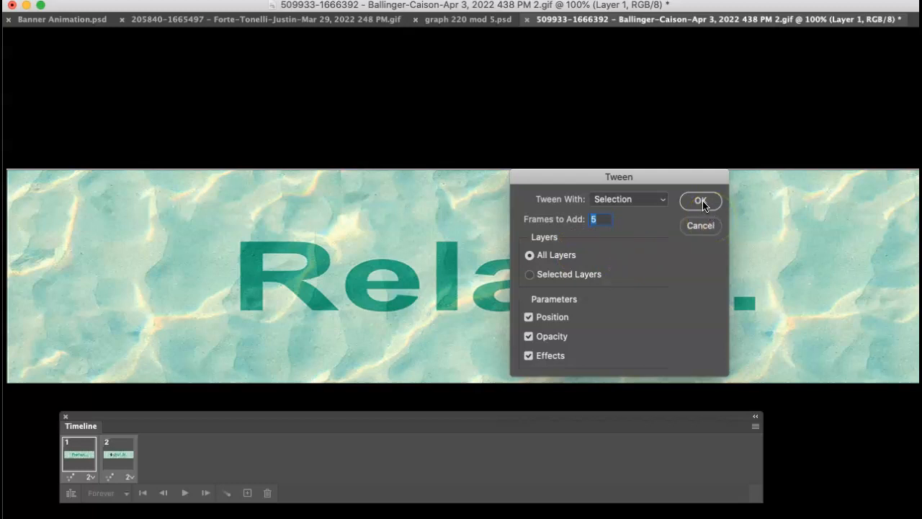
pyautogui.click(700, 200)
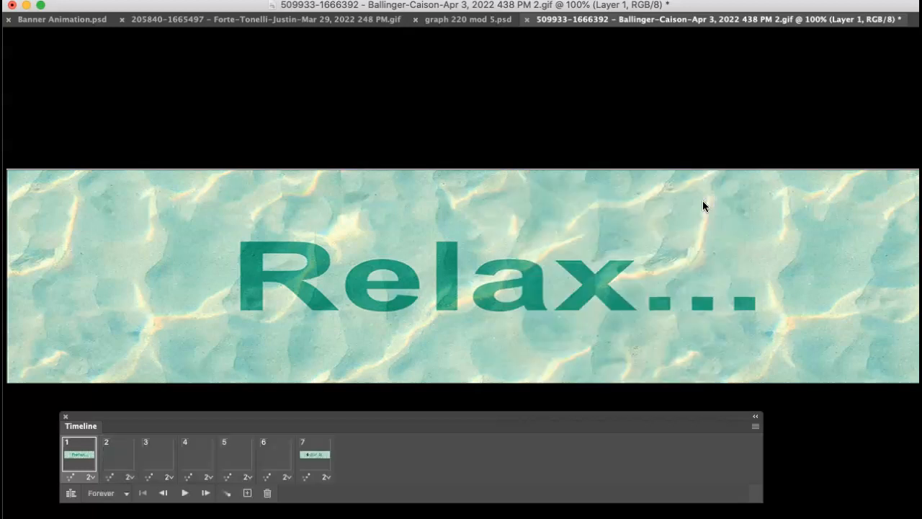
# Step: Set frames 2–6 to a 0.1-second delay and play the seven-frame animation
pyautogui.click(118, 454)
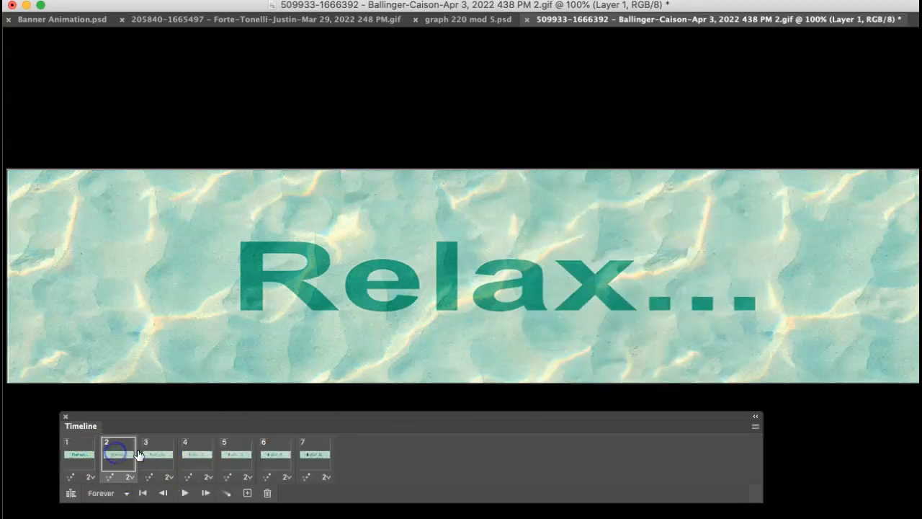
pyautogui.click(276, 455)
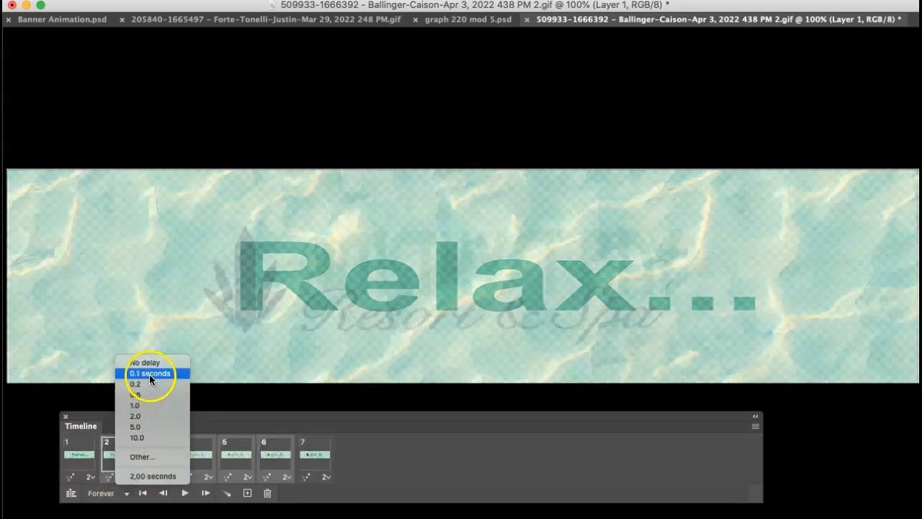
pyautogui.click(150, 373)
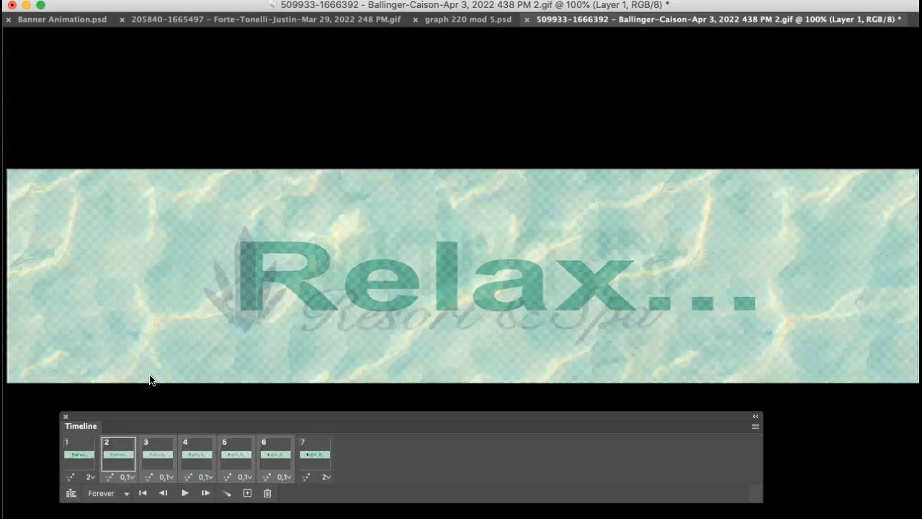
pyautogui.click(184, 493)
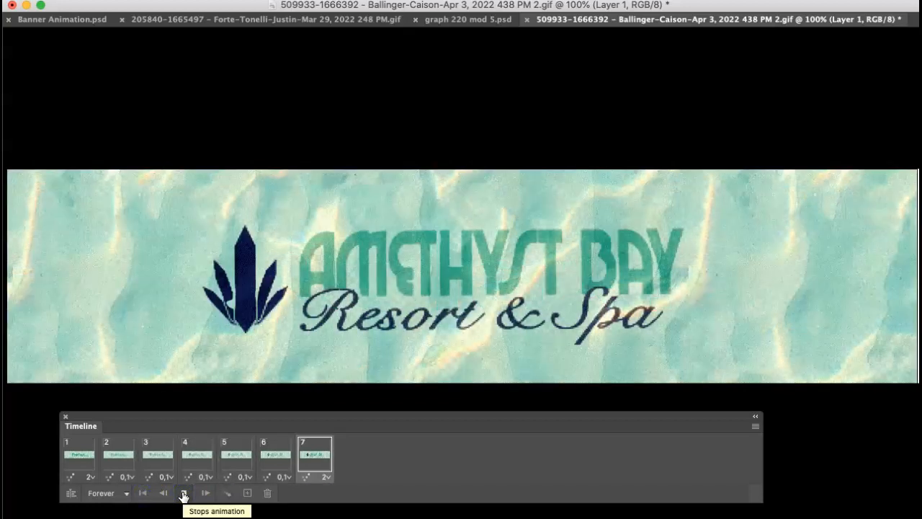
pyautogui.click(185, 493)
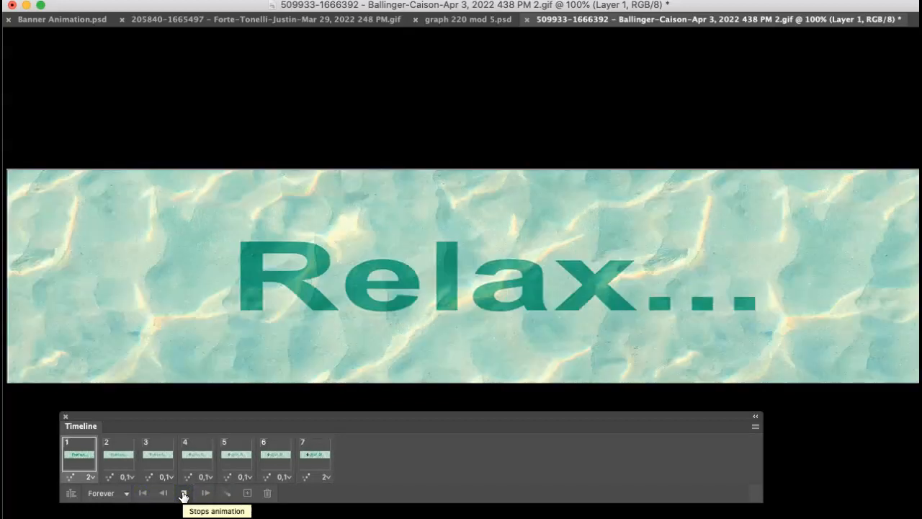
pyautogui.click(184, 493)
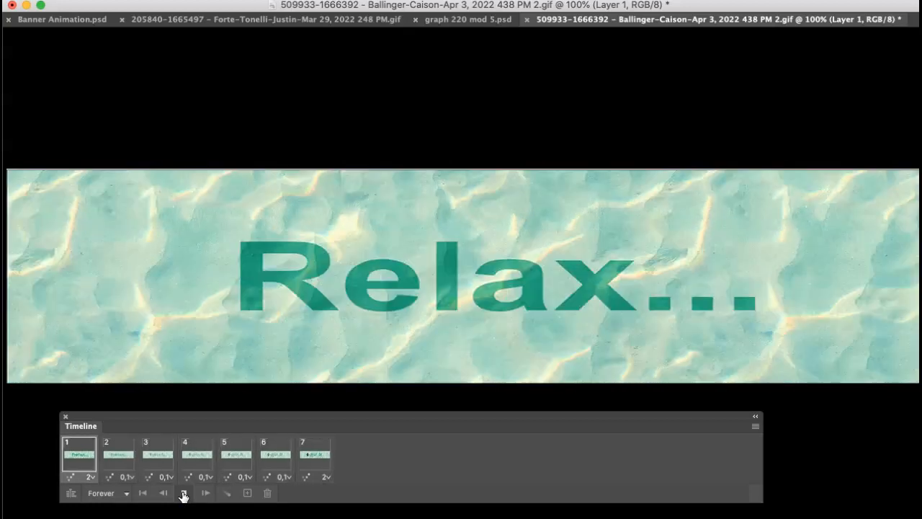
pyautogui.click(184, 493)
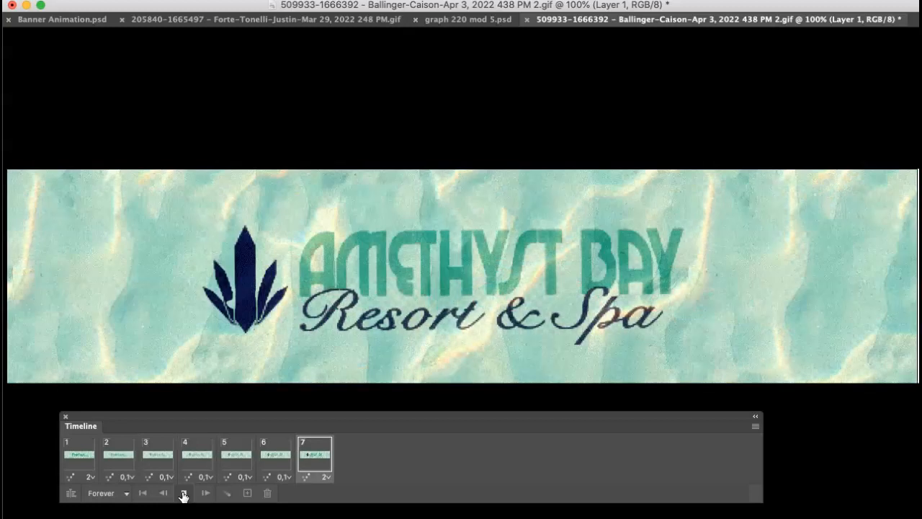
pyautogui.click(184, 493)
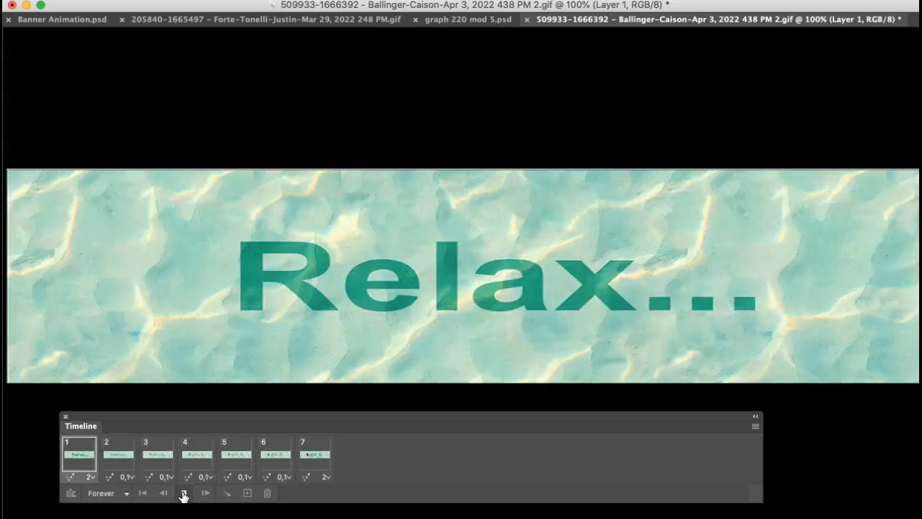
pyautogui.click(185, 493)
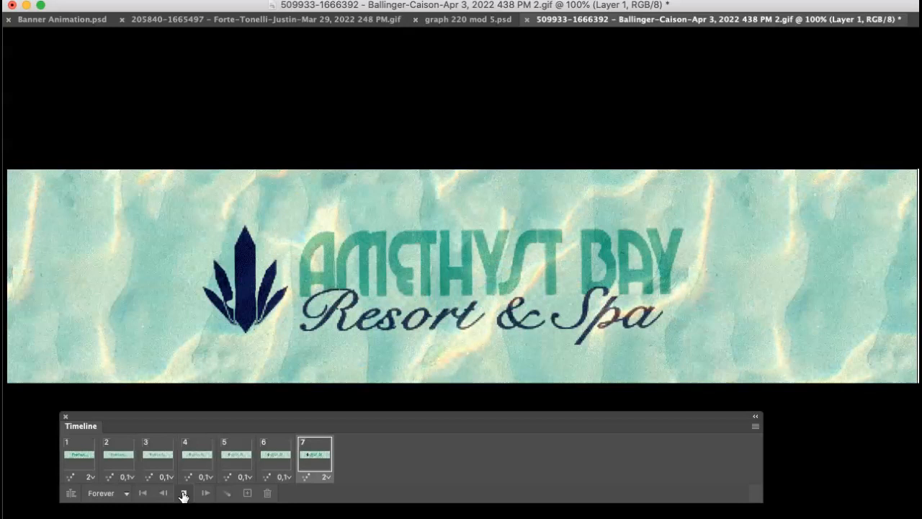
pyautogui.click(185, 493)
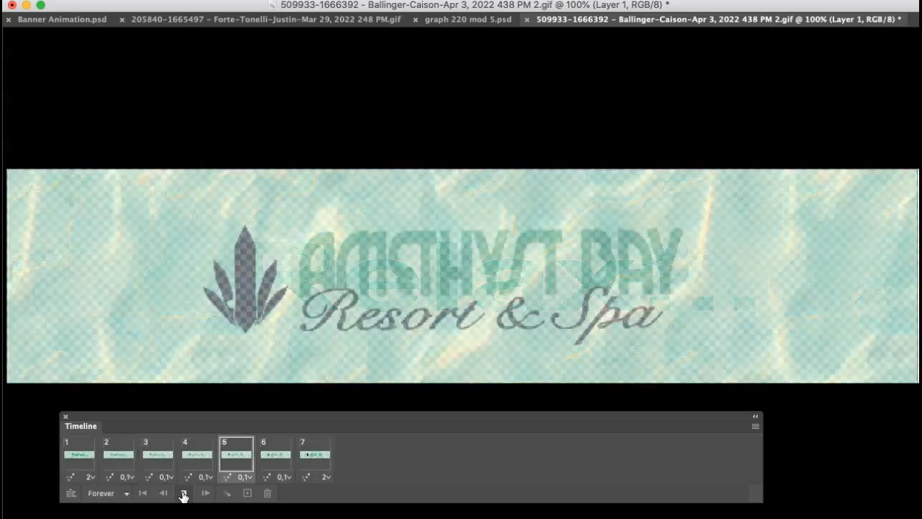
pyautogui.click(183, 493)
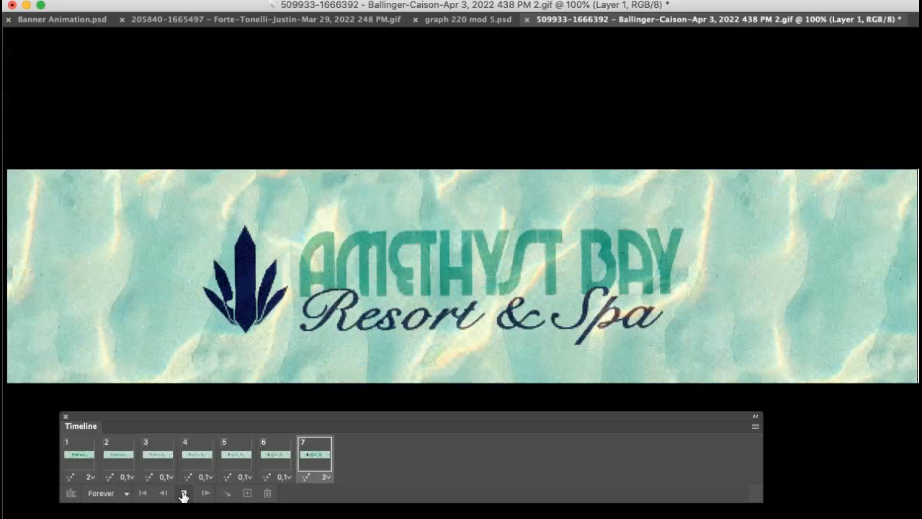
pyautogui.click(184, 493)
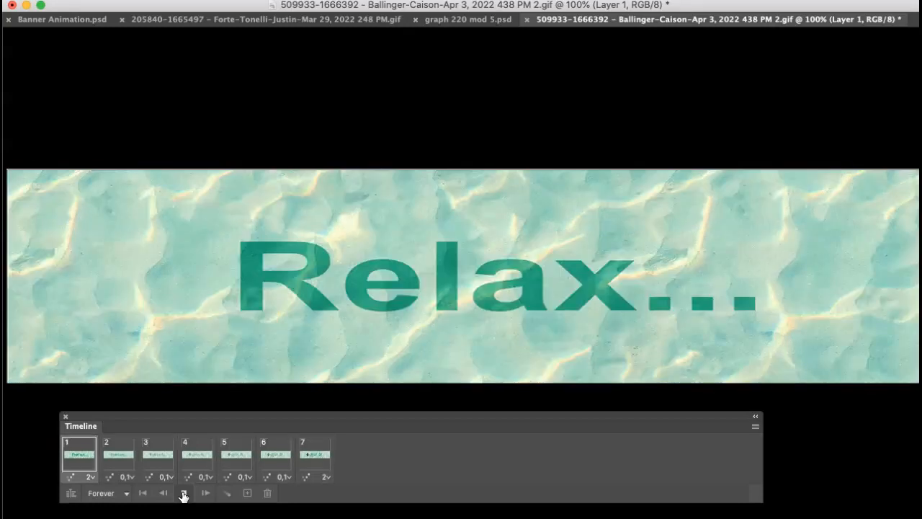
pyautogui.click(185, 492)
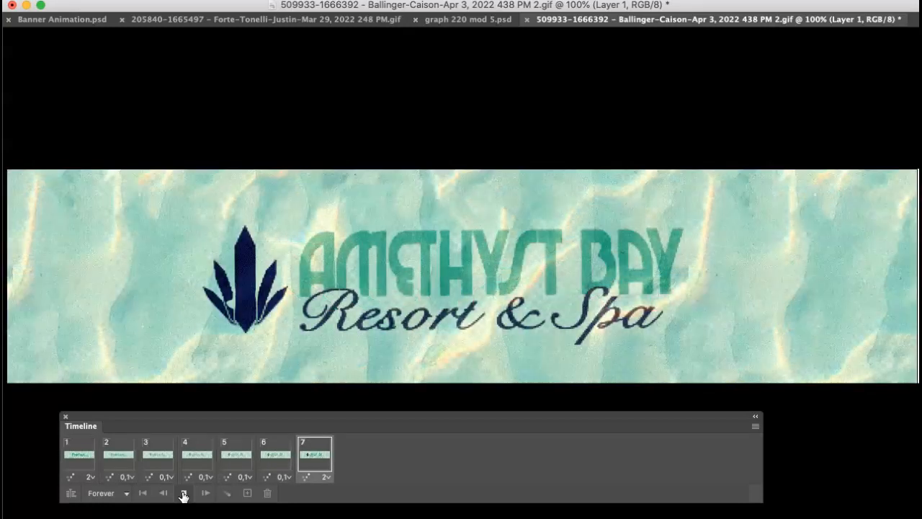
pyautogui.click(184, 493)
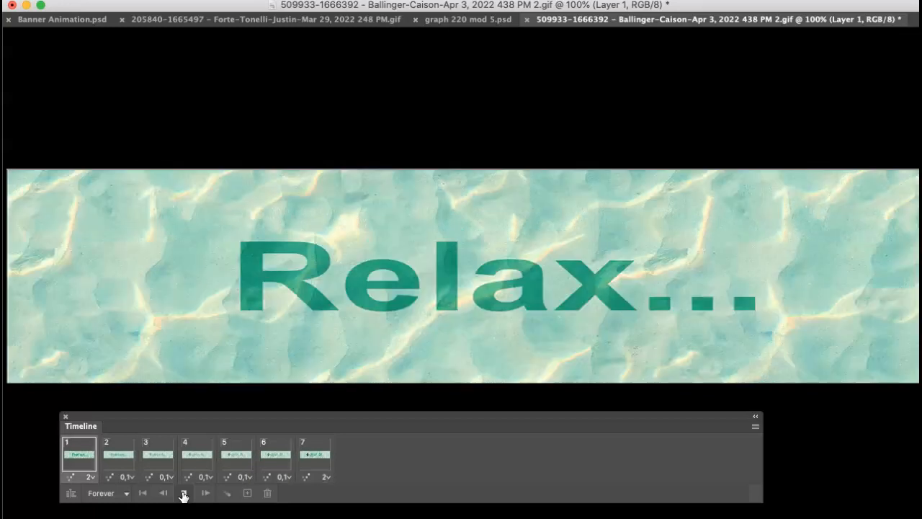
pyautogui.click(184, 492)
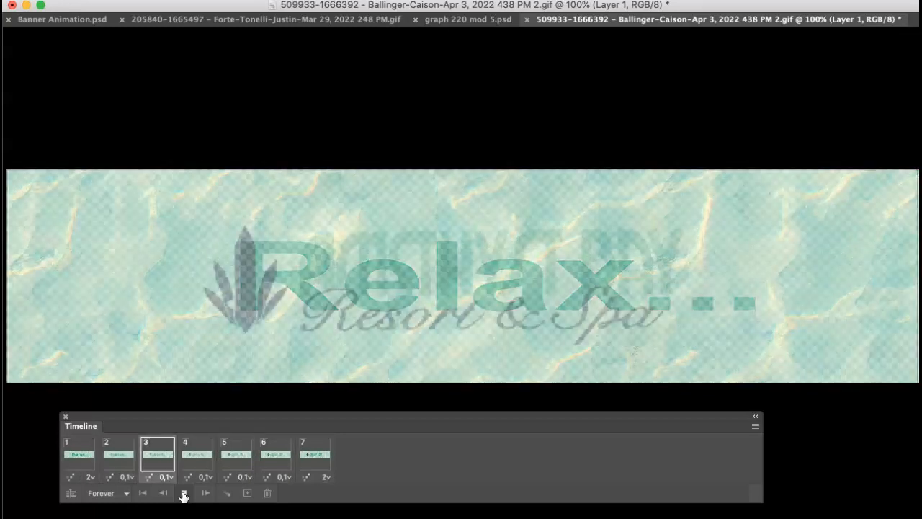
pyautogui.click(184, 493)
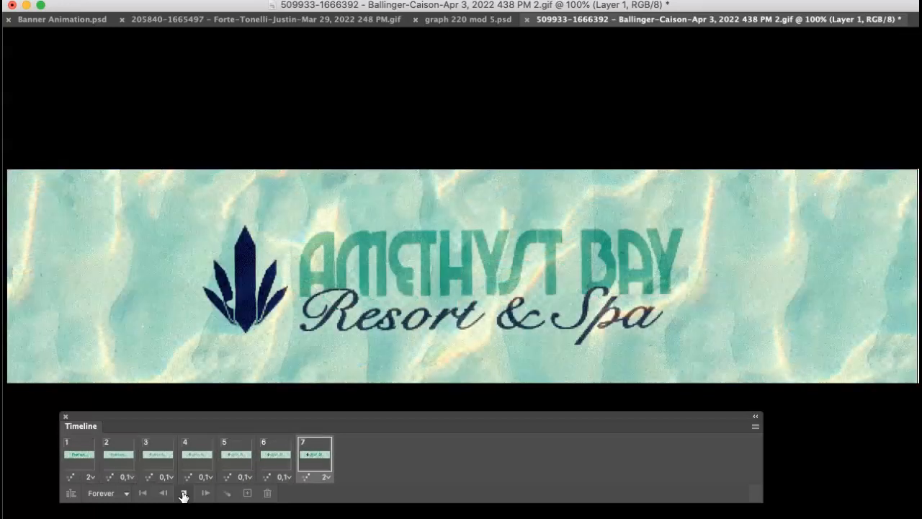
pyautogui.click(184, 492)
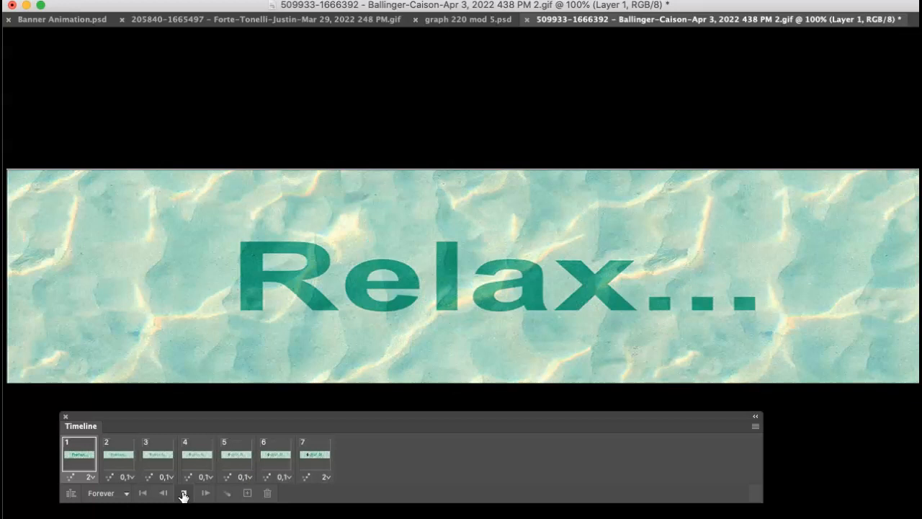
pyautogui.click(236, 455)
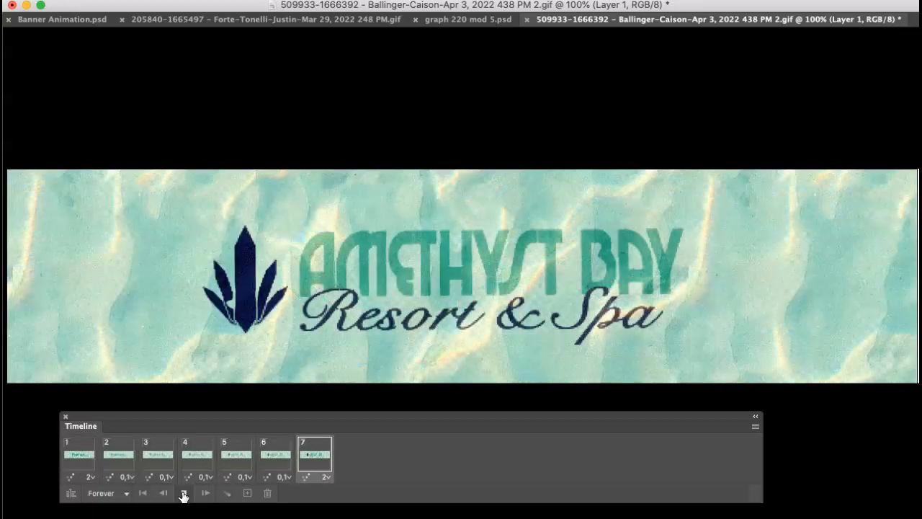
pyautogui.click(184, 492)
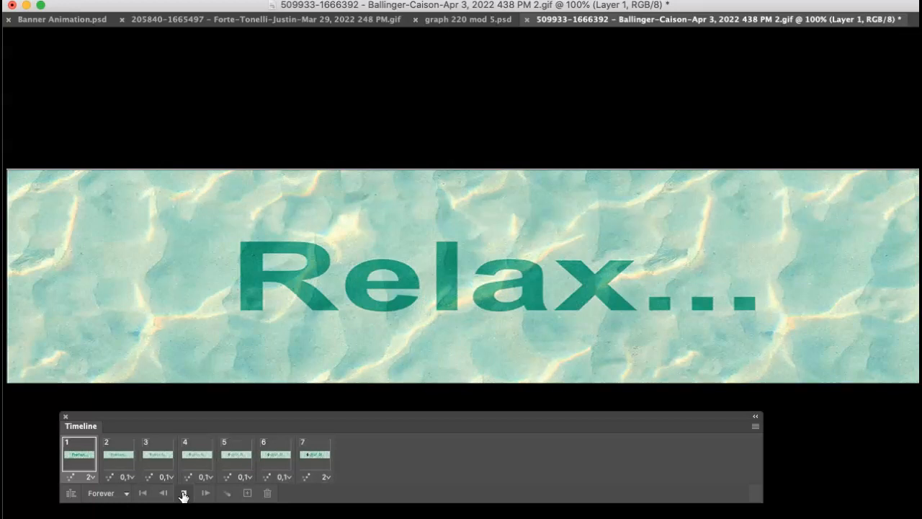